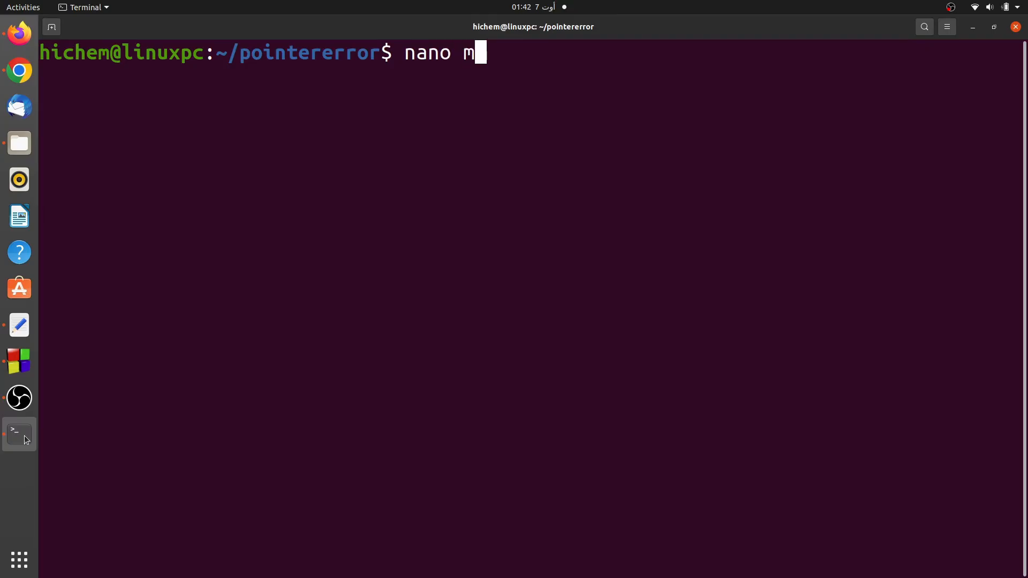
View main.c in nano, then compile it with gcc main.c and get the pointer '->' error on line 13.
{"action": "key", "text": "Return"}
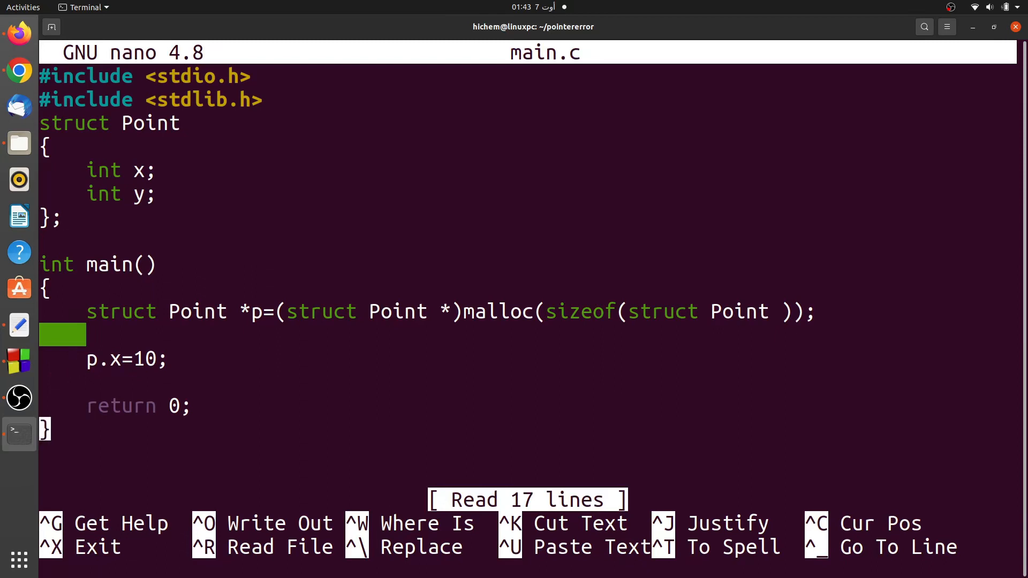
{"action": "key", "text": "ctrl+x"}
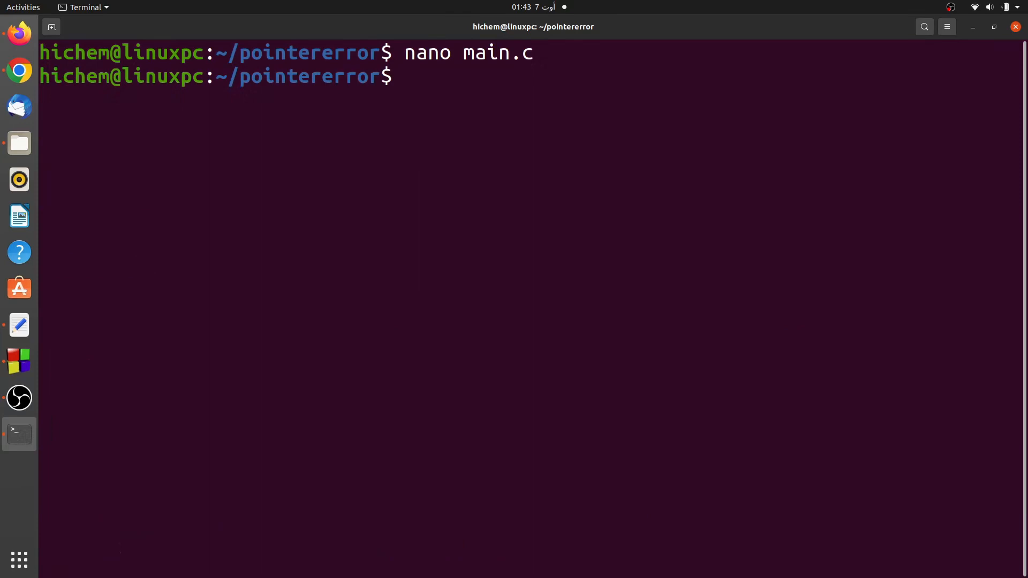
{"action": "type", "text": "gcc m"}
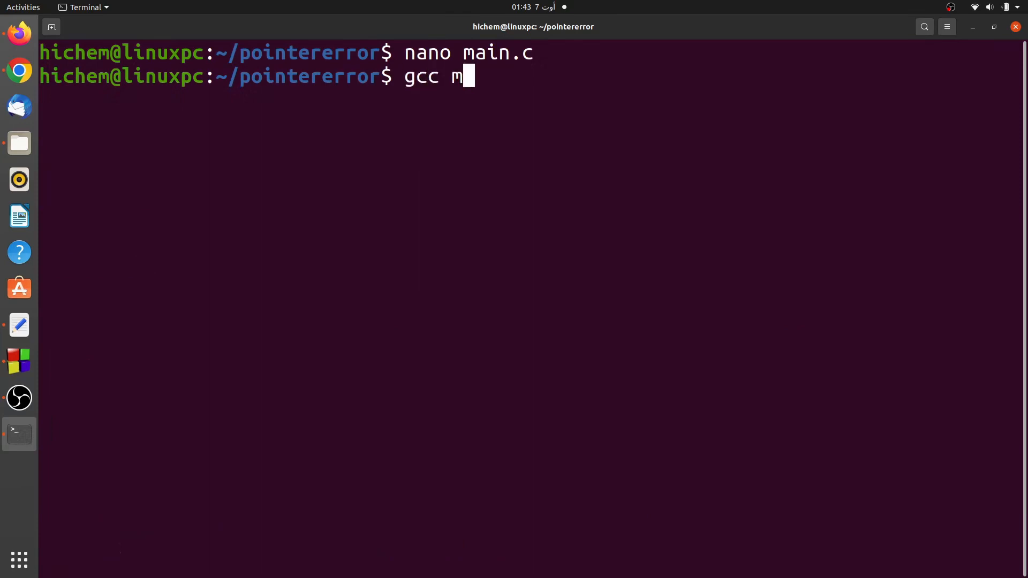
{"action": "type", "text": "ain.c"}
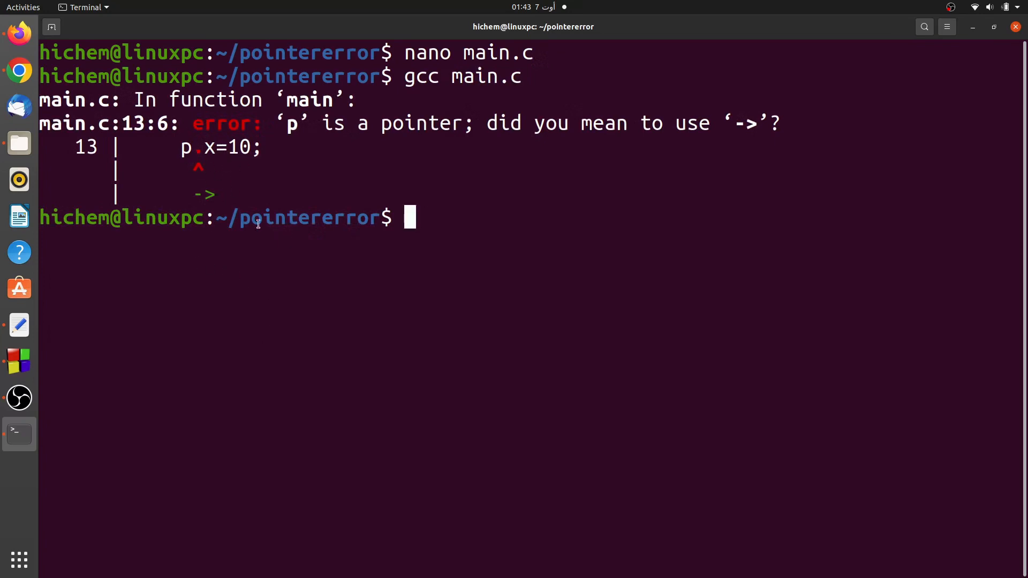
{"action": "type", "text": "gcc main.c"}
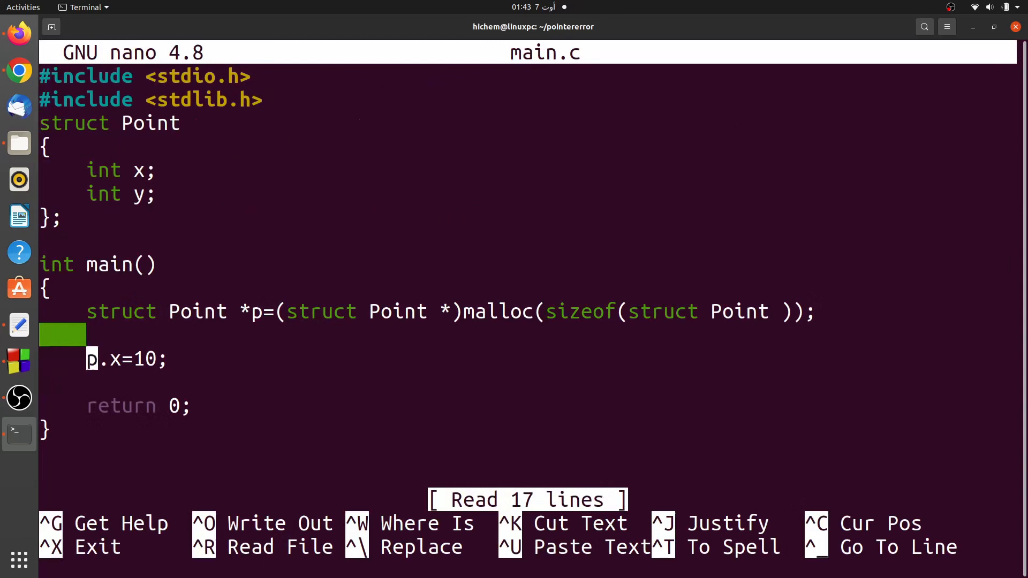
Edit line 13 so p.x=10 becomes p->x=10, then save main.c and exit nano.
{"action": "type", "text": "-"}
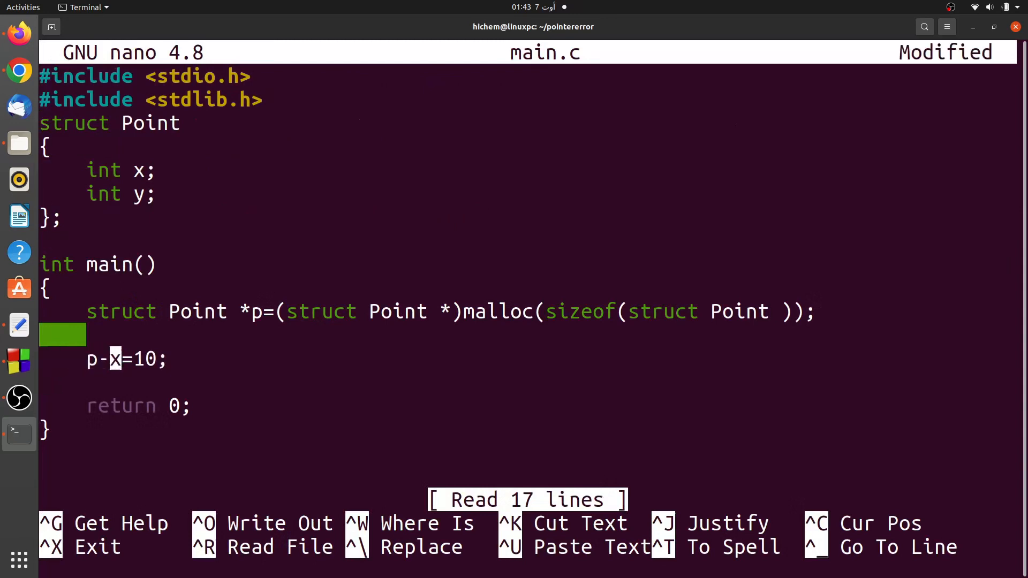
{"action": "type", "text": ">"}
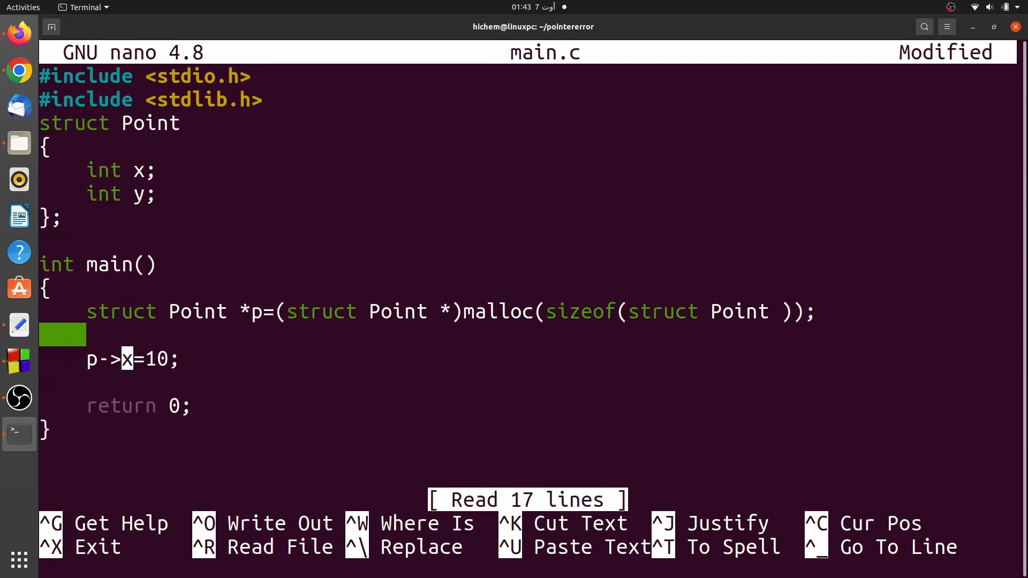
{"action": "key", "text": "ctrl+x"}
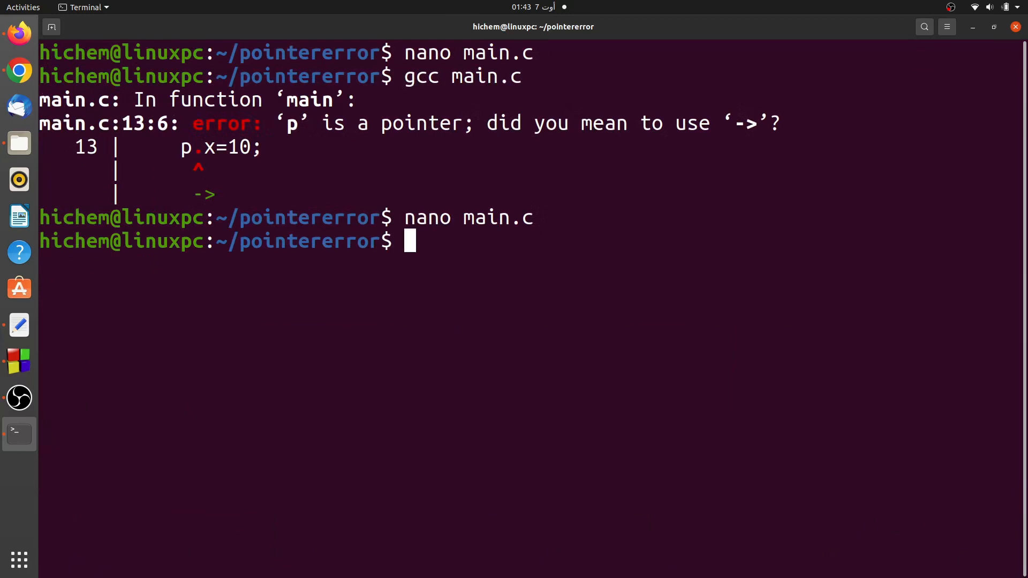
Recompile main.c with gcc main.c, finishing with no error output.
{"action": "type", "text": "gcc main.c"}
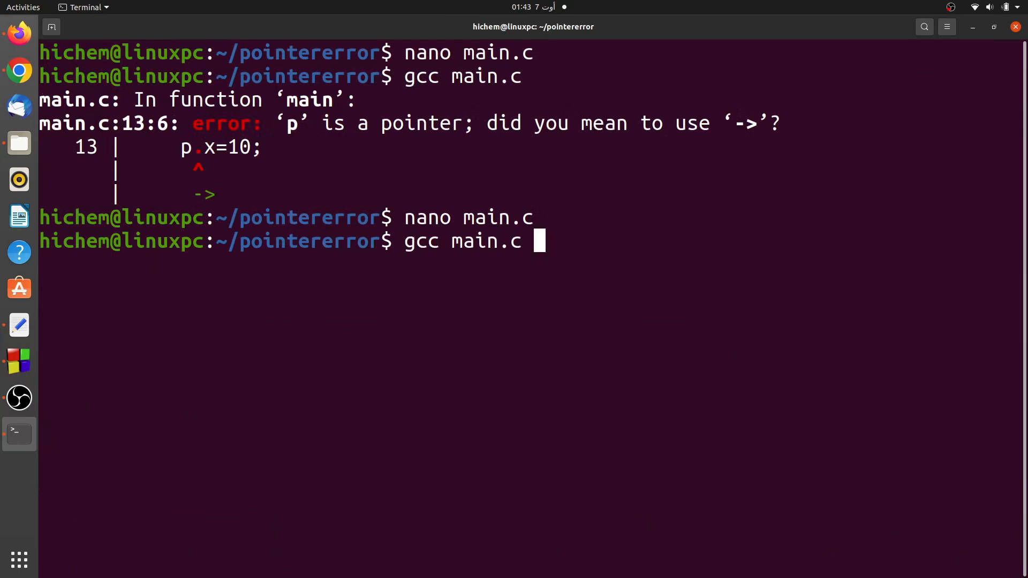
{"action": "key", "text": "Return"}
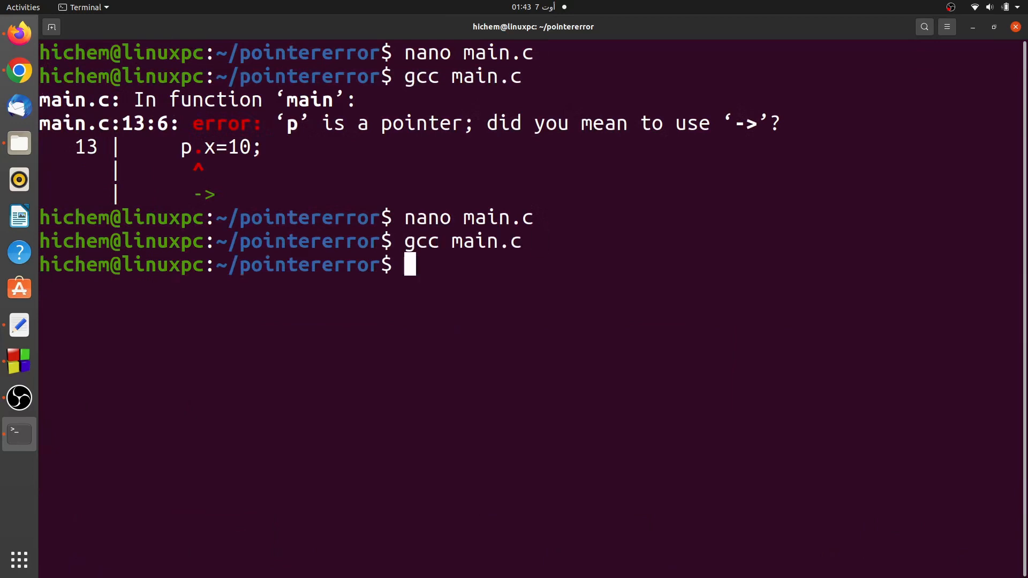